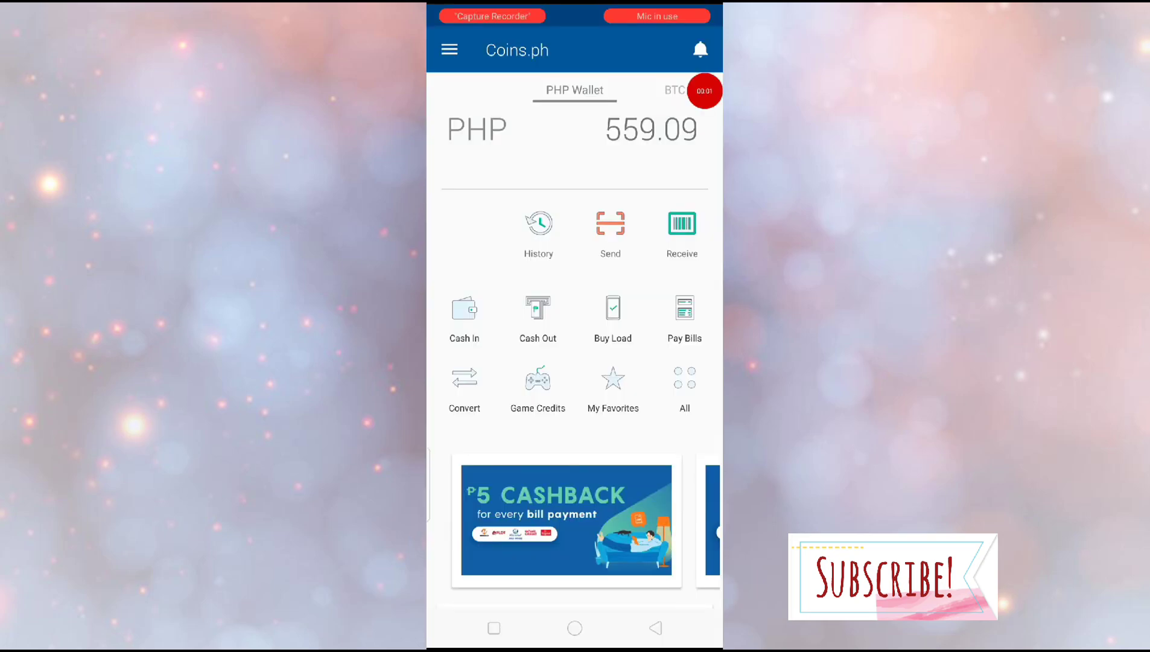
- Open Buy Load and scroll through the saved favourite numbers to All Favorites
click(612, 308)
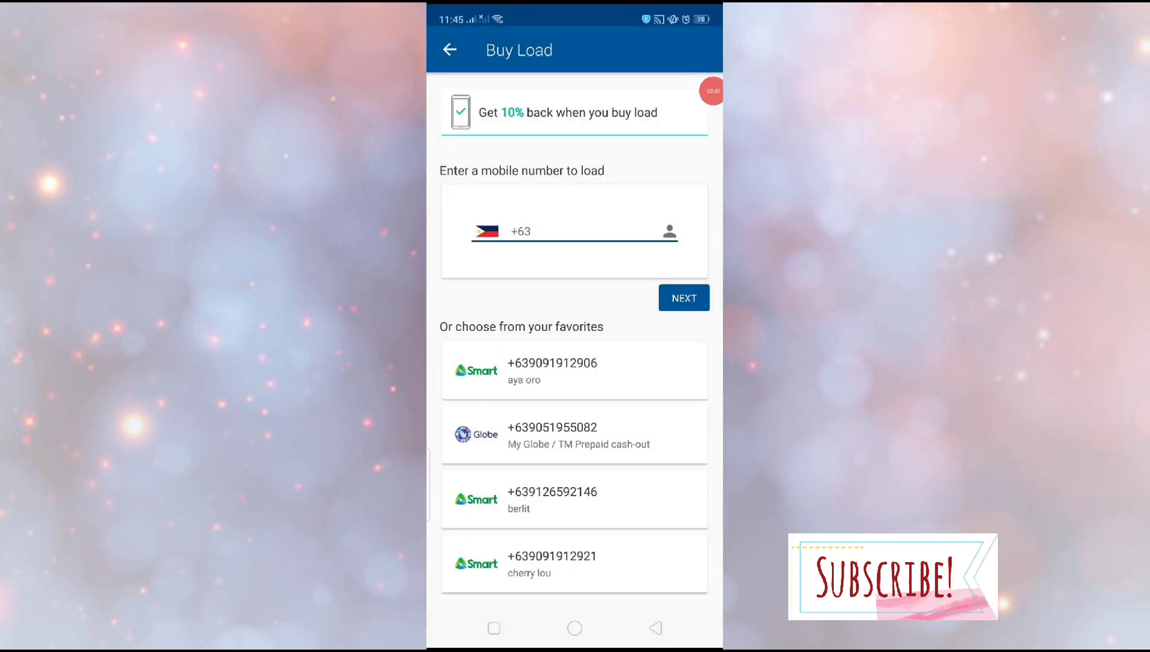
scroll(down, 3)
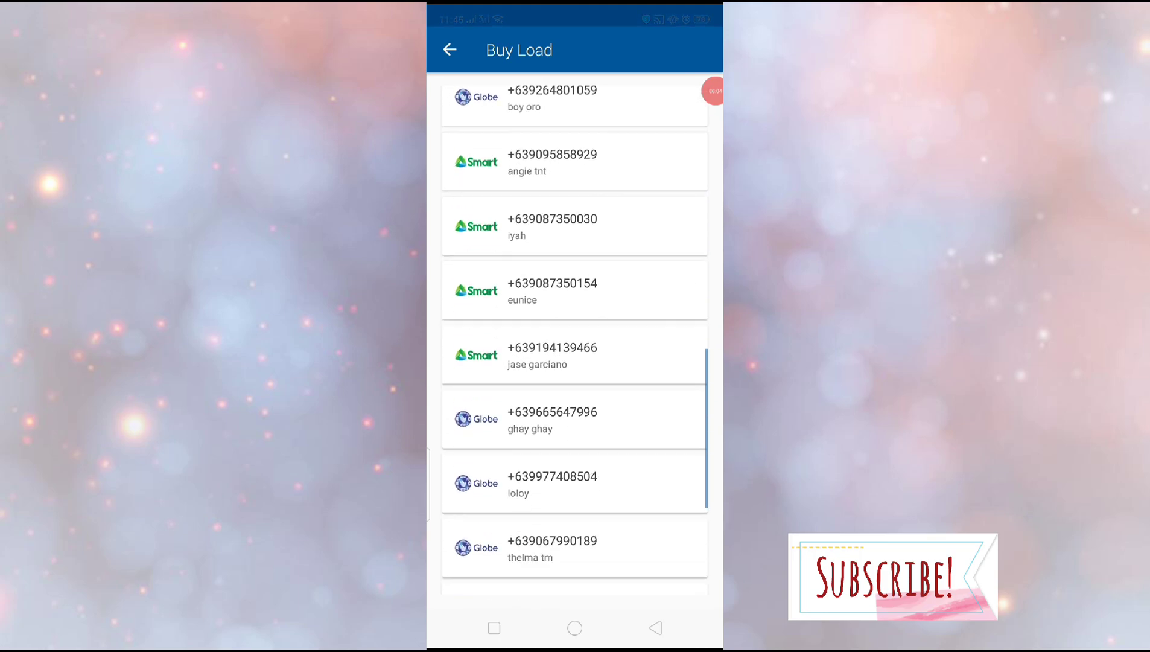
scroll(down, 3)
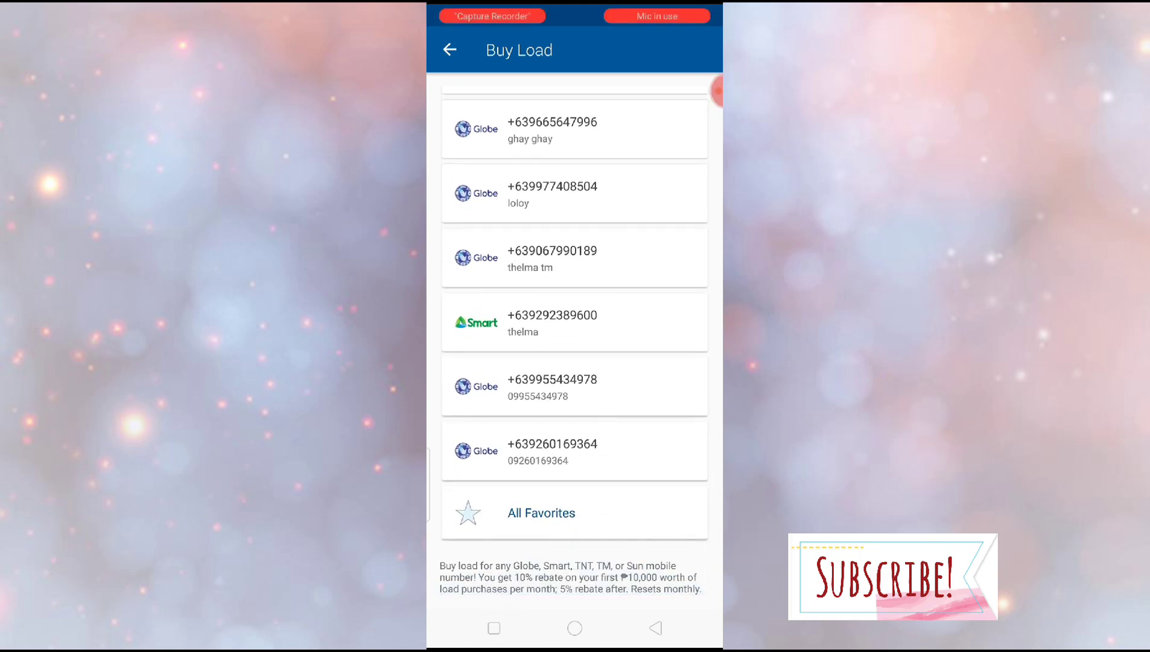
scroll(down, 3)
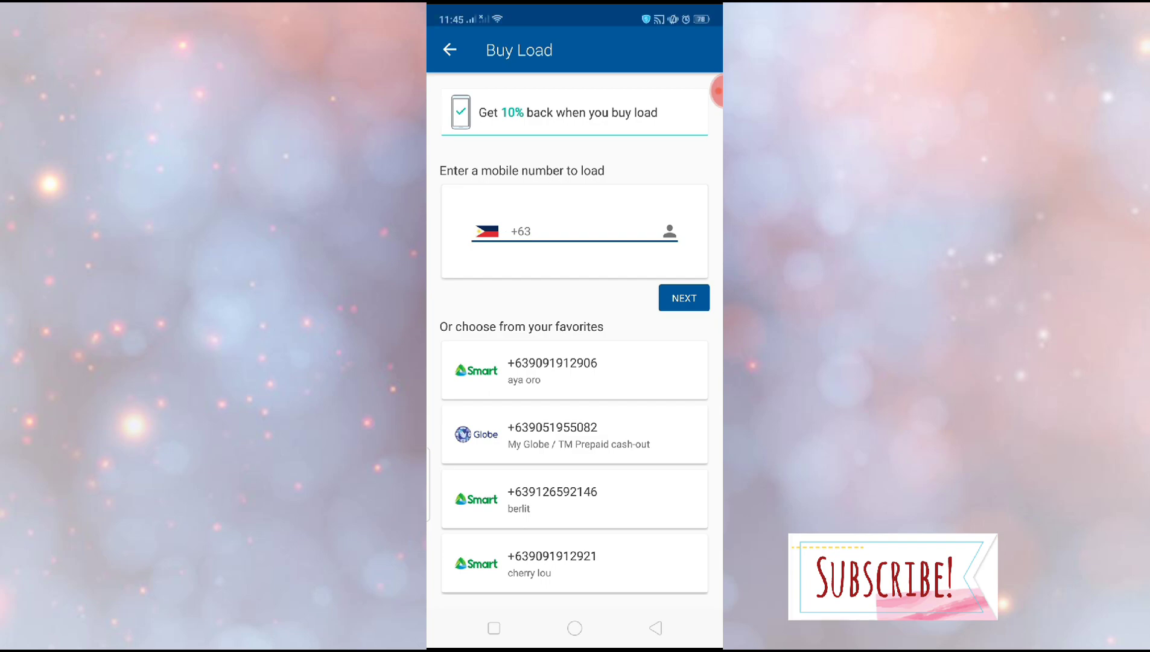
scroll(down, 3)
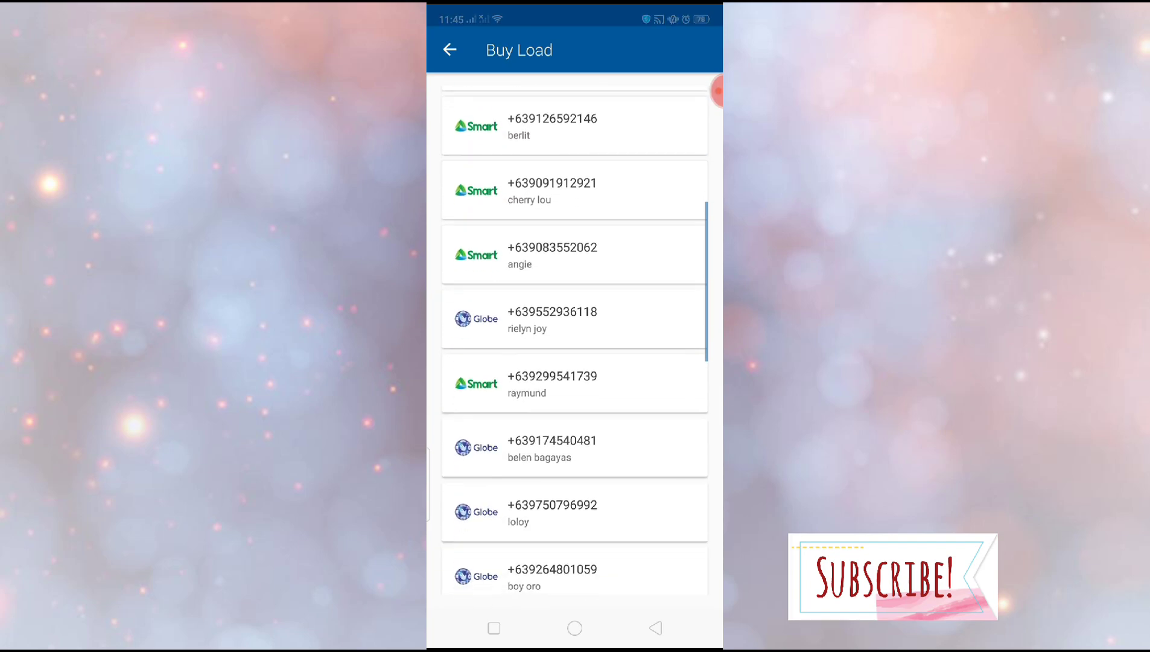
scroll(down, 3)
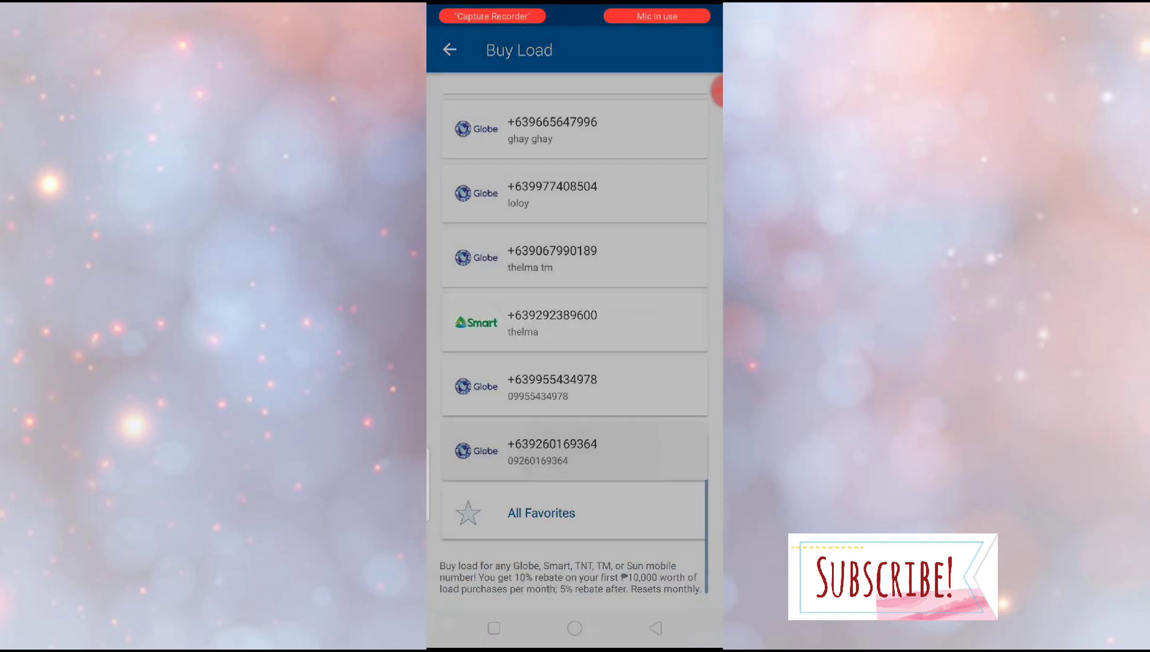
- Choose the last Globe favourite number and enter a 10 PHP load amount
click(574, 451)
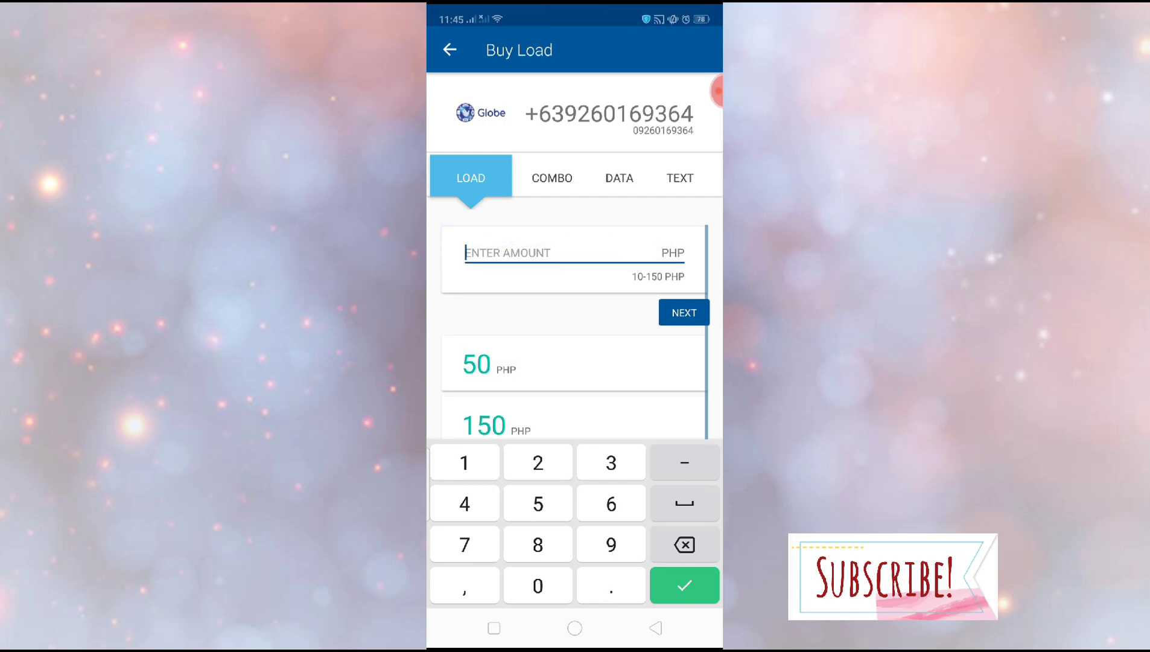
text(10)
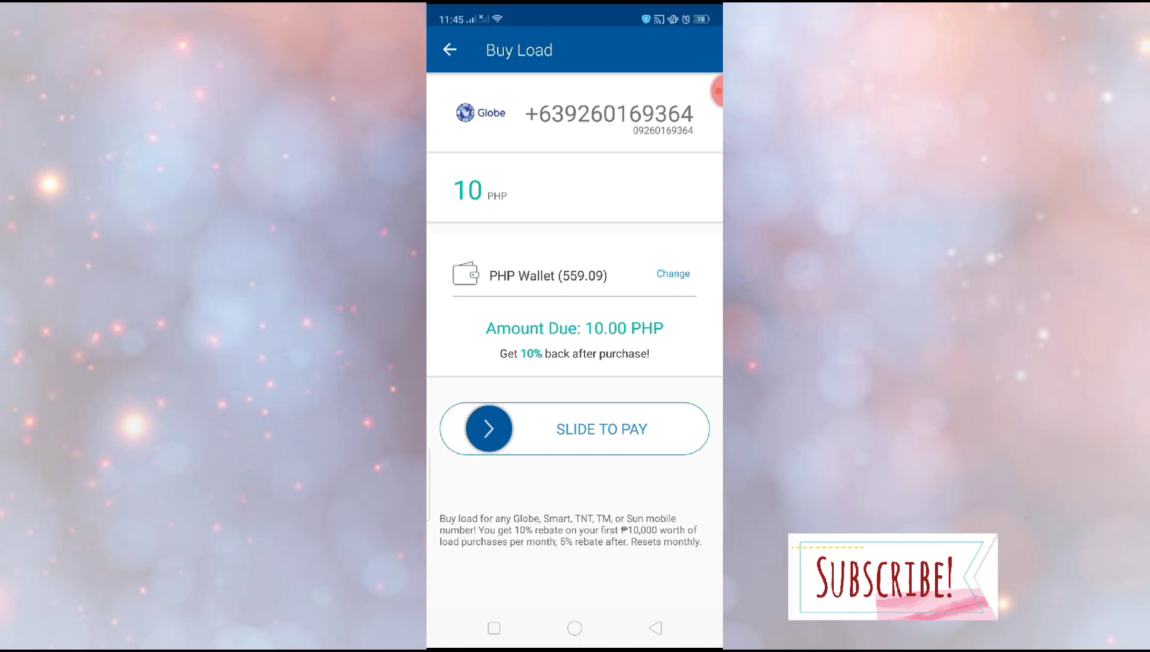
- Slide to pay the 10 PHP load, then return from the emailed receipt to home
drag(488, 428, 660, 428)
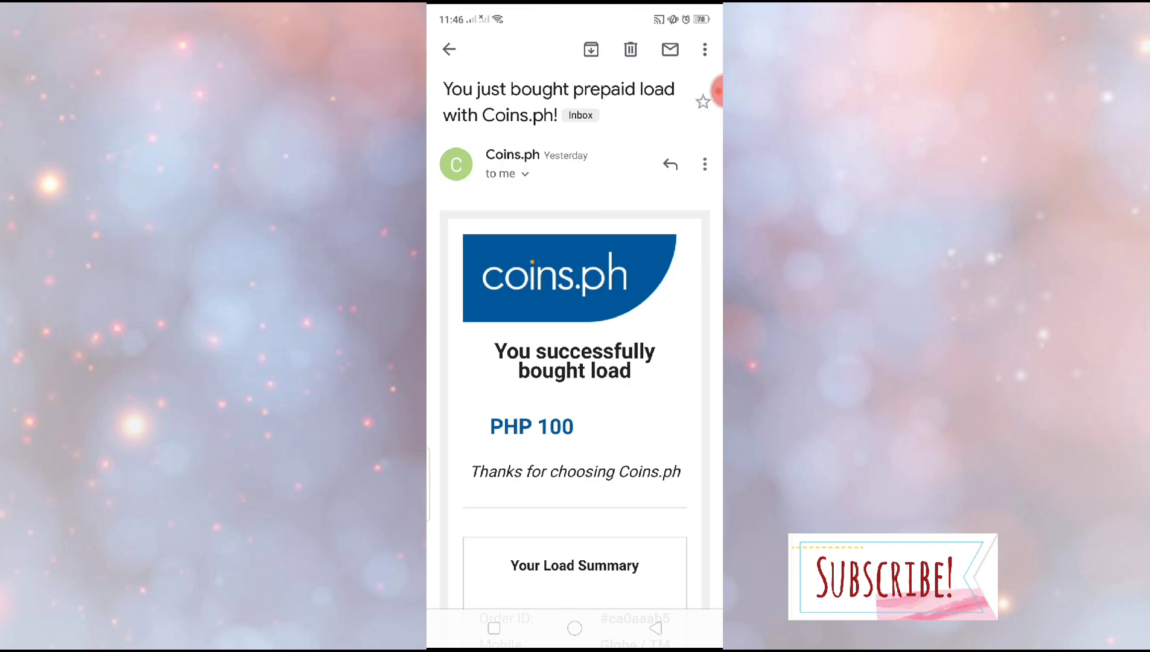
click(575, 627)
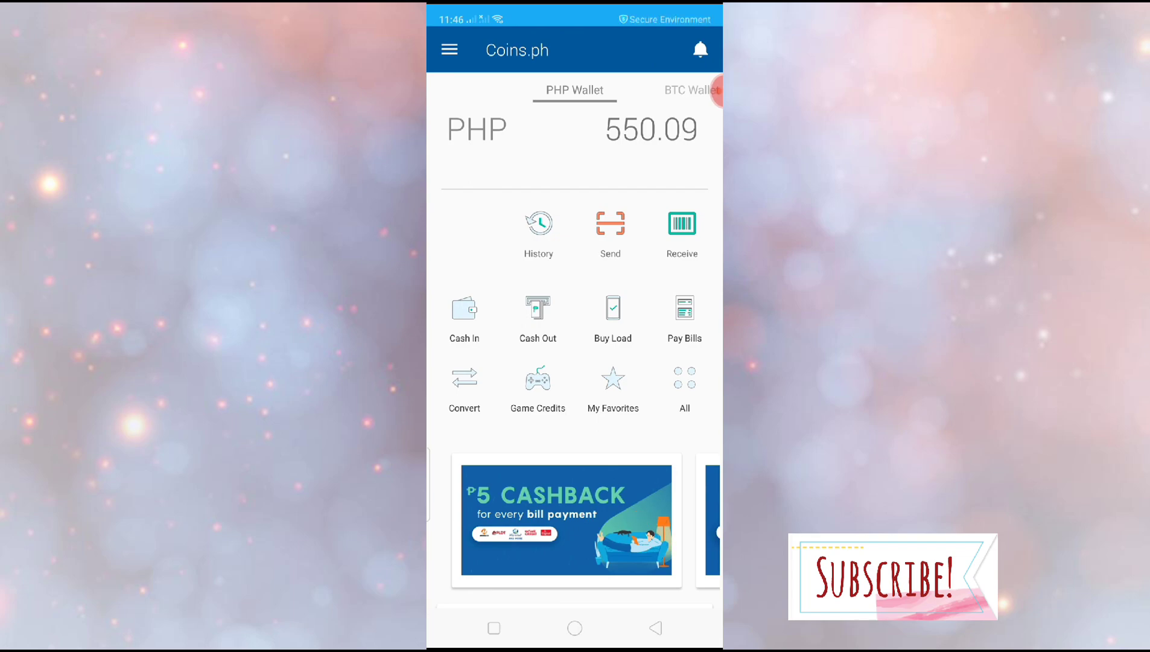
- Open Pay Bills, listing favourite billers, popular billers and water utilities
click(537, 223)
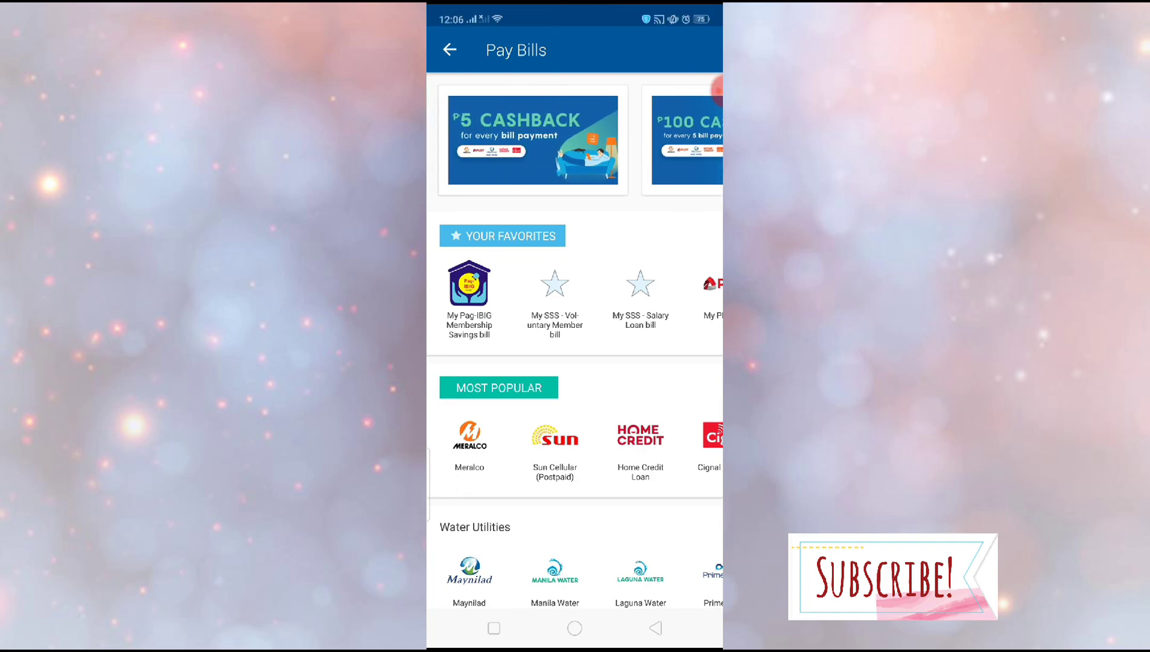
- Choose the saved My PLDT favourite biller and enter a 1,000 PHP amount
scroll(down, 3)
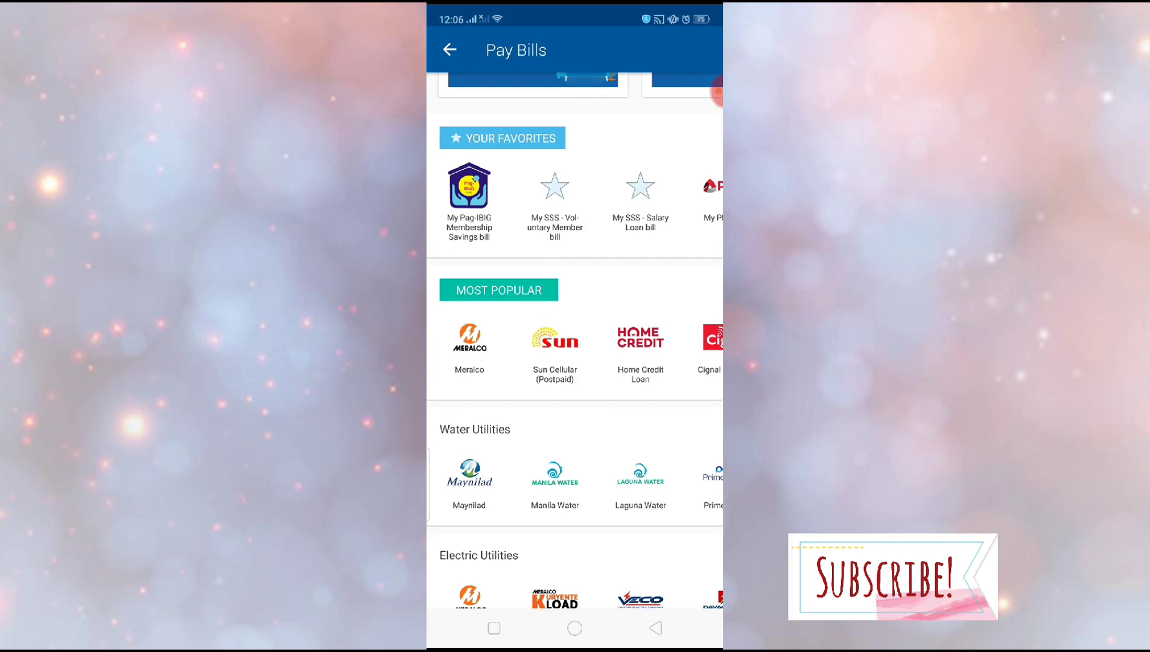
scroll(left, 3)
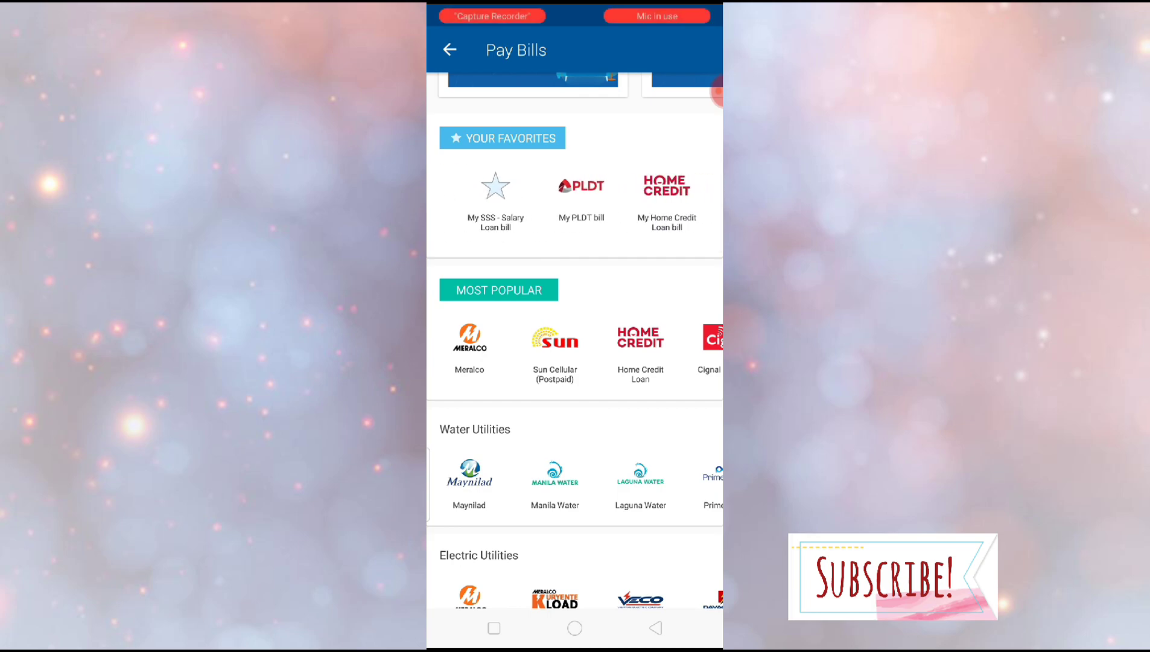
click(581, 190)
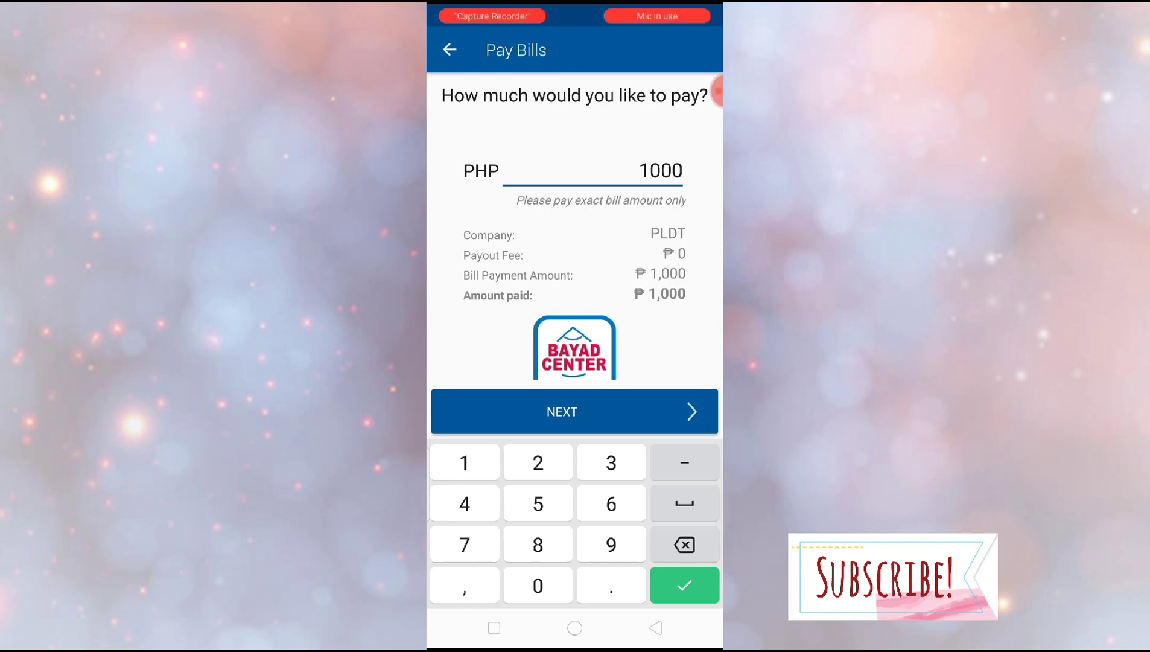
- Review the PLDT bill paying 1,000 PHP from the PHP wallet, then return to billers
click(574, 411)
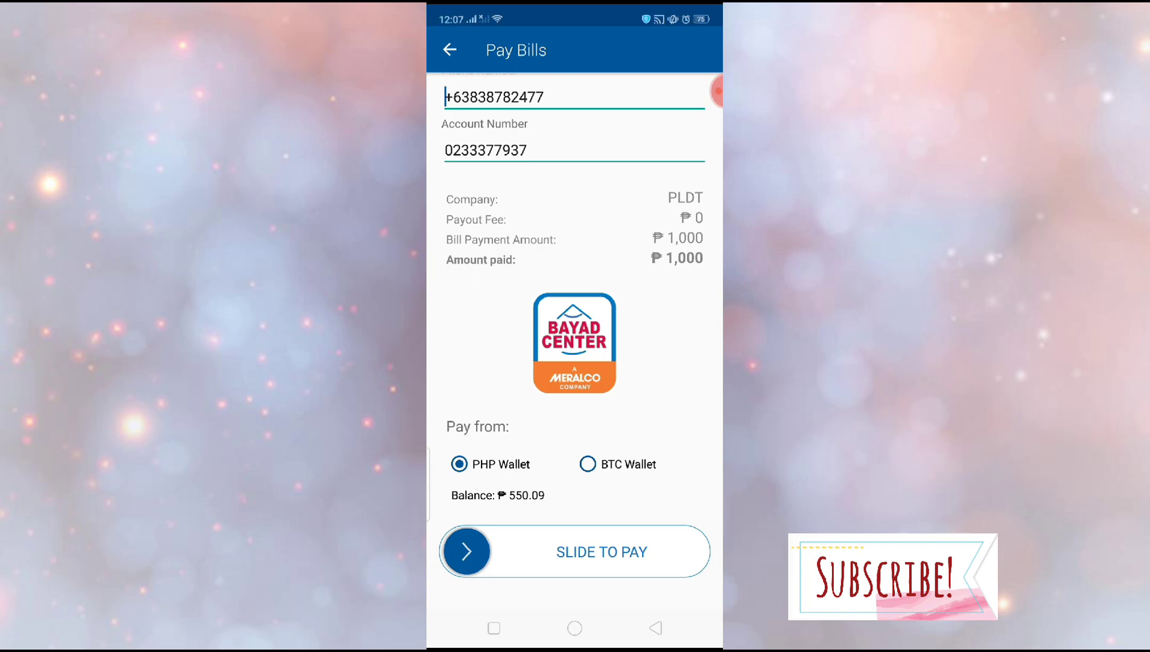
drag(466, 551, 667, 551)
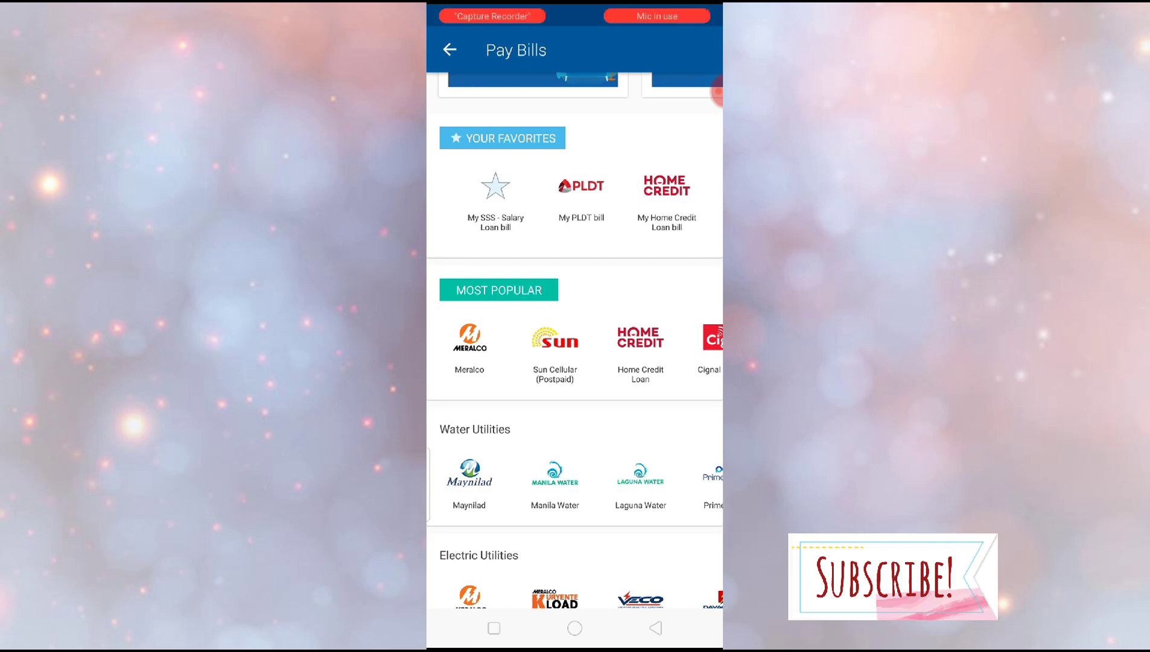
scroll(down, 3)
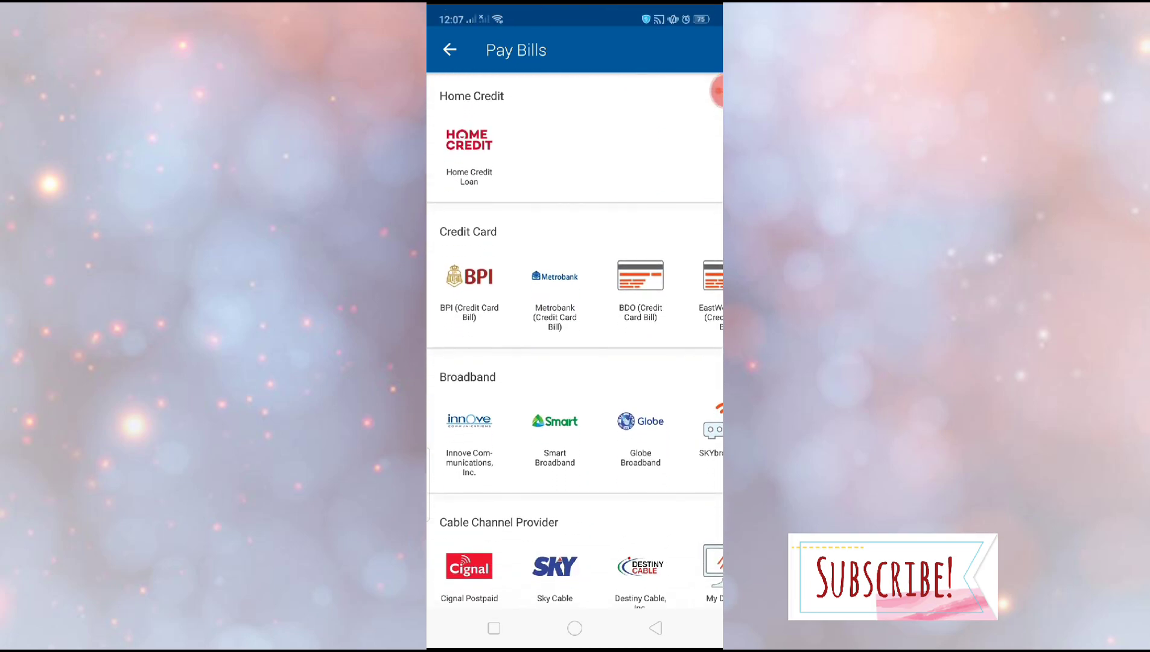
scroll(down, 3)
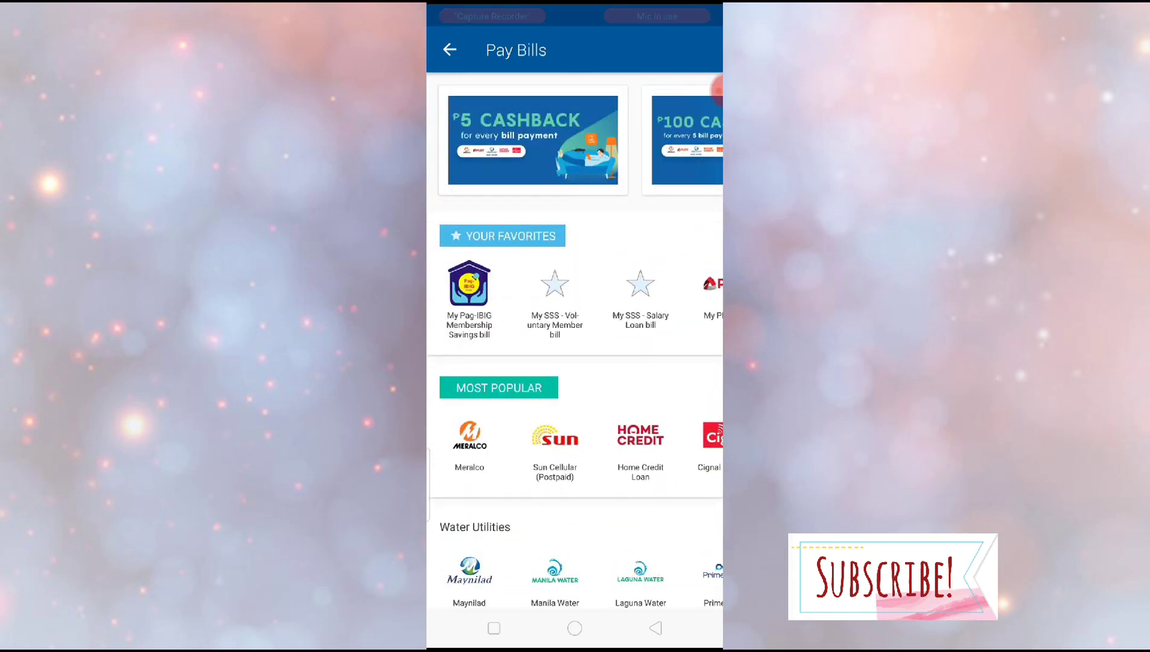
scroll(down, 3)
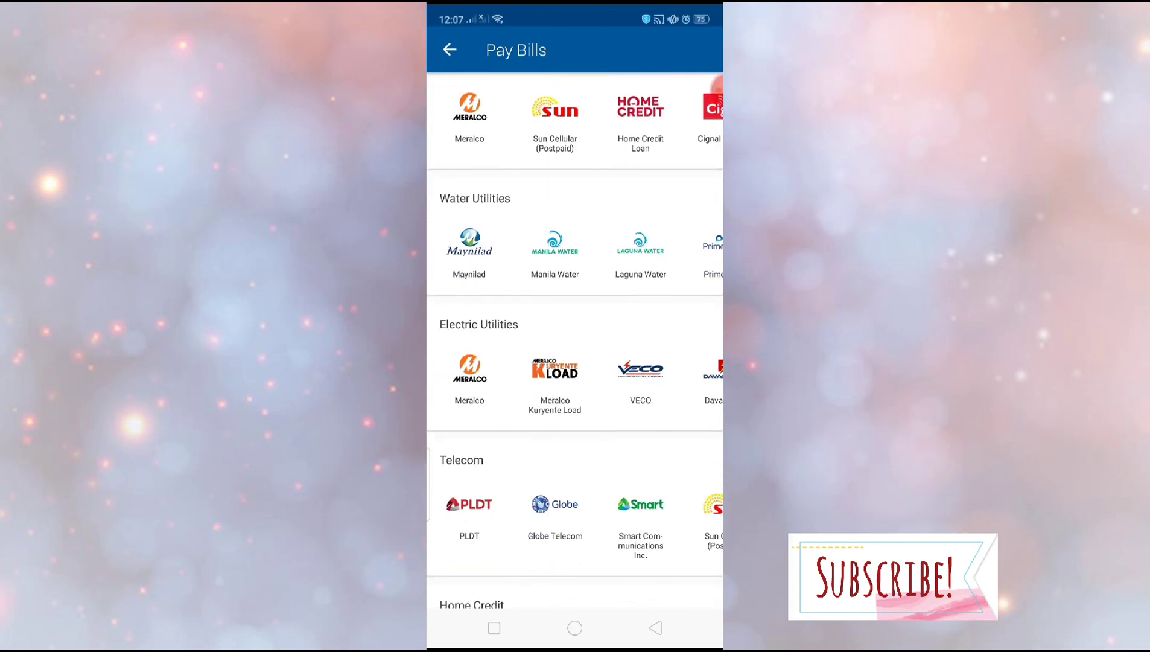
scroll(down, 3)
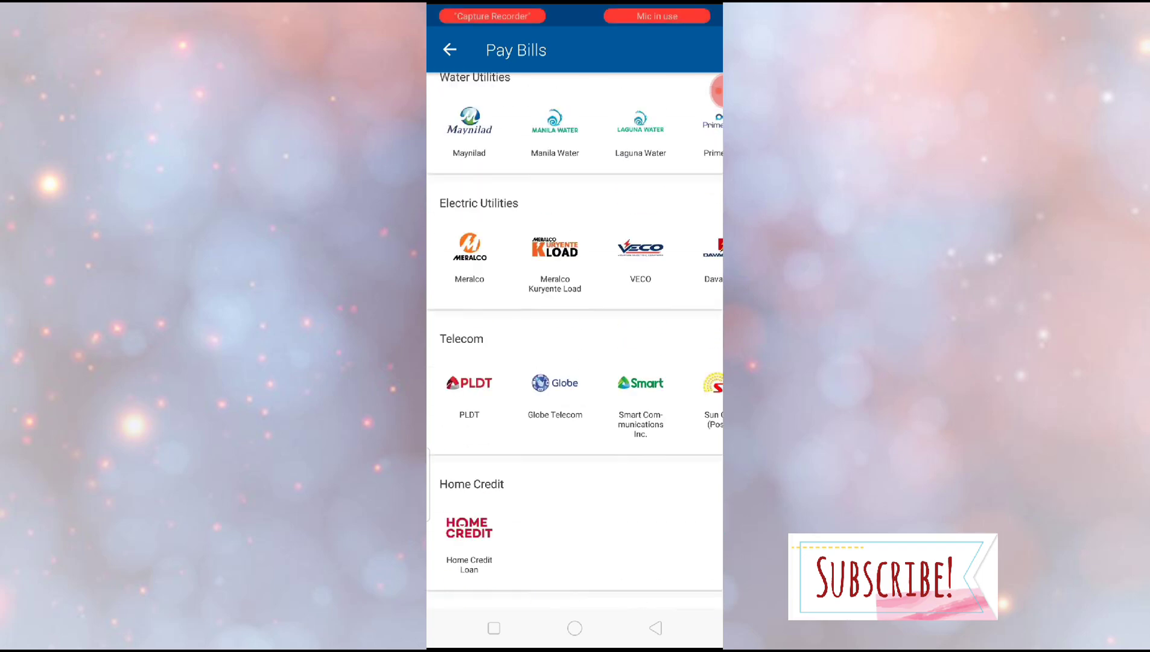
scroll(down, 3)
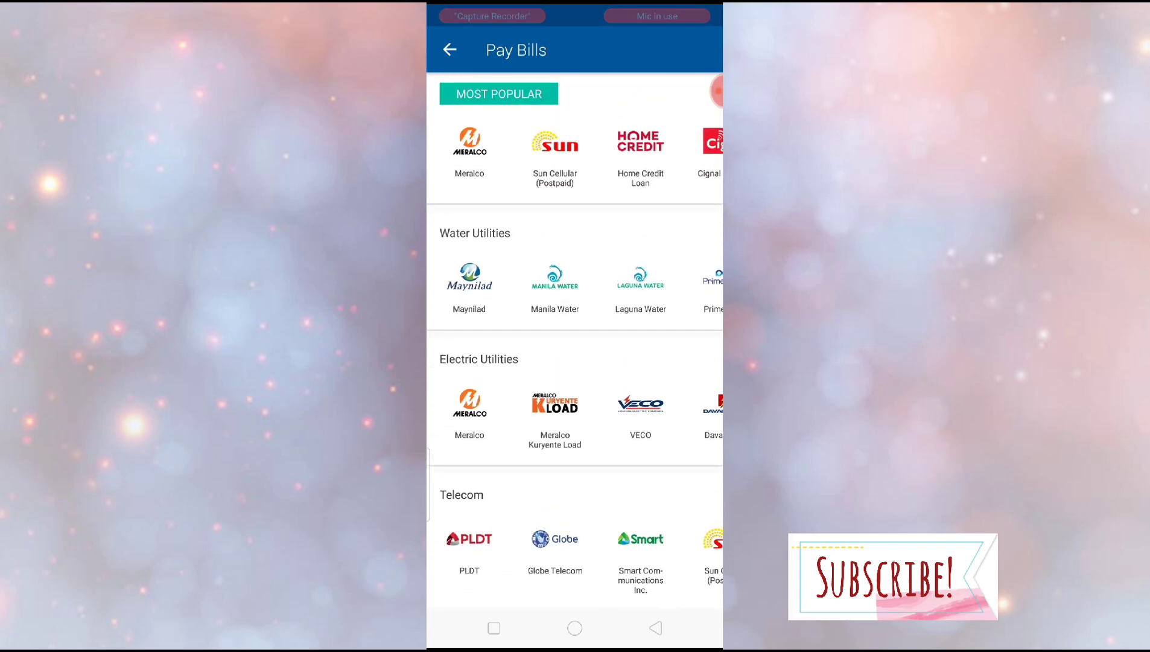
scroll(down, 3)
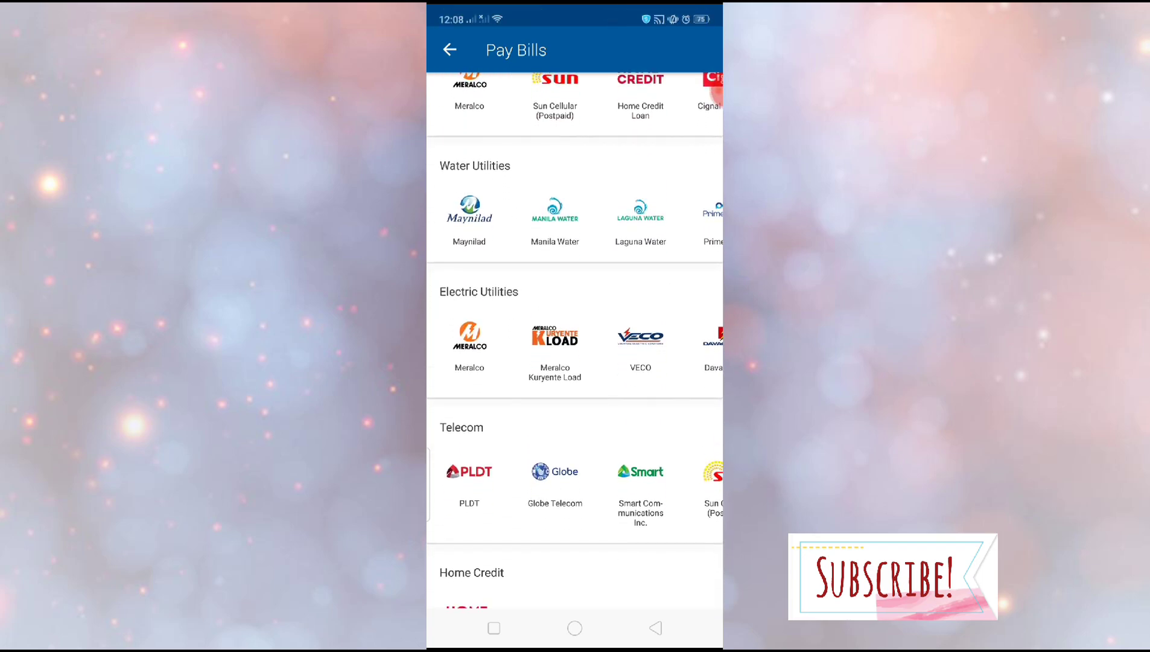
scroll(down, 3)
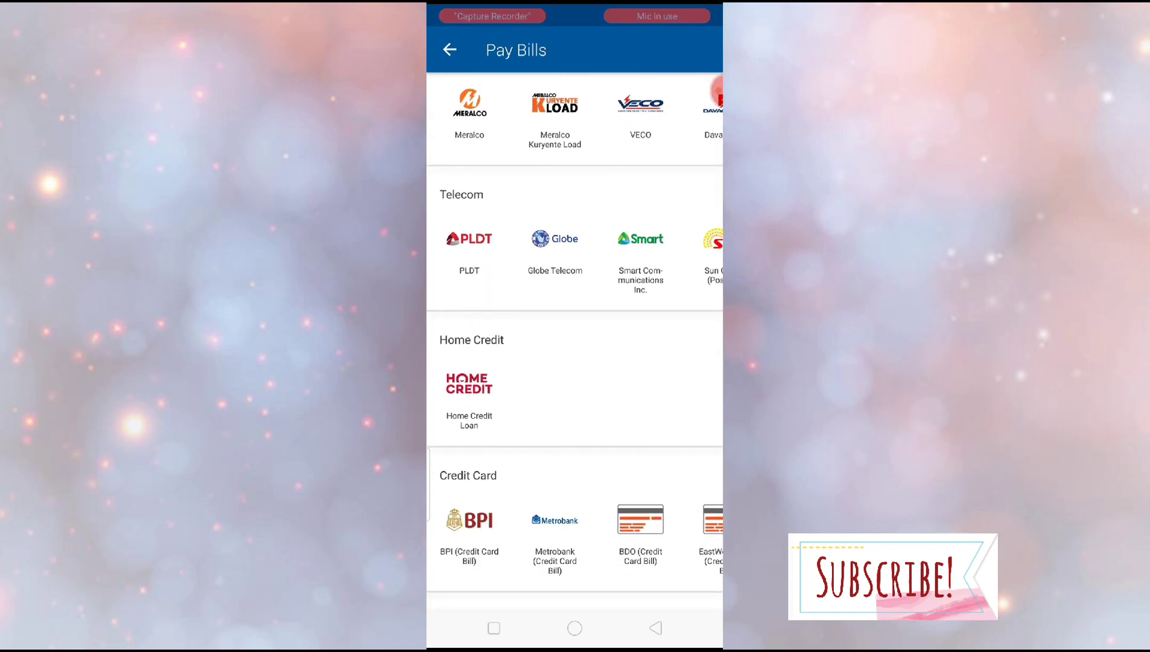
scroll(down, 3)
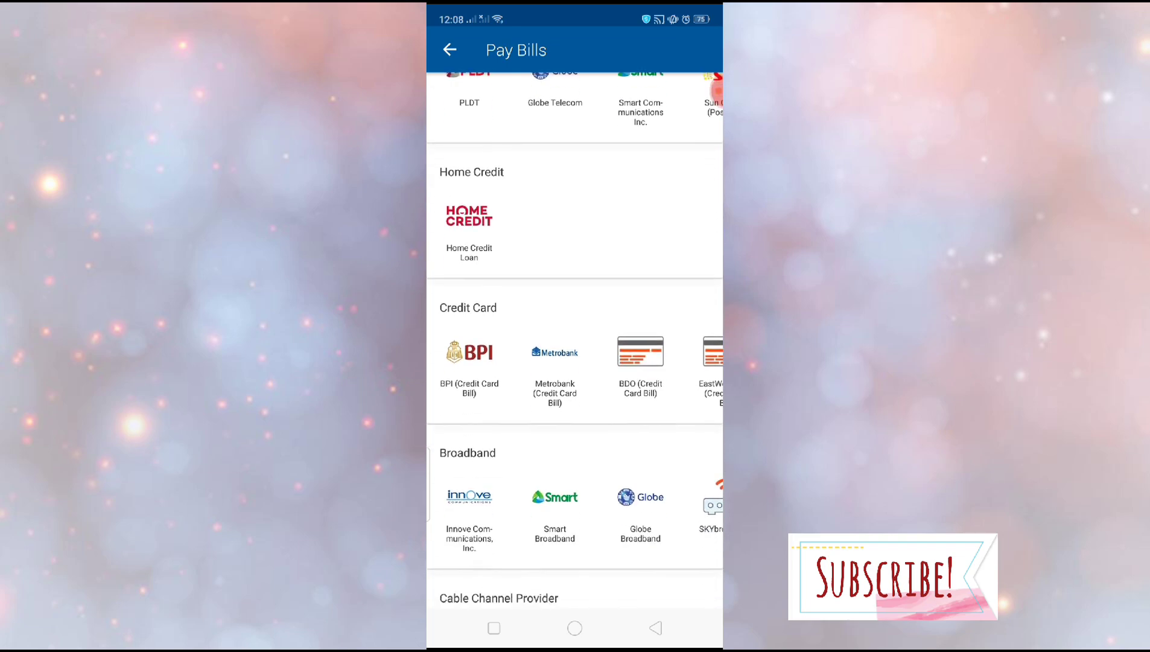
scroll(down, 3)
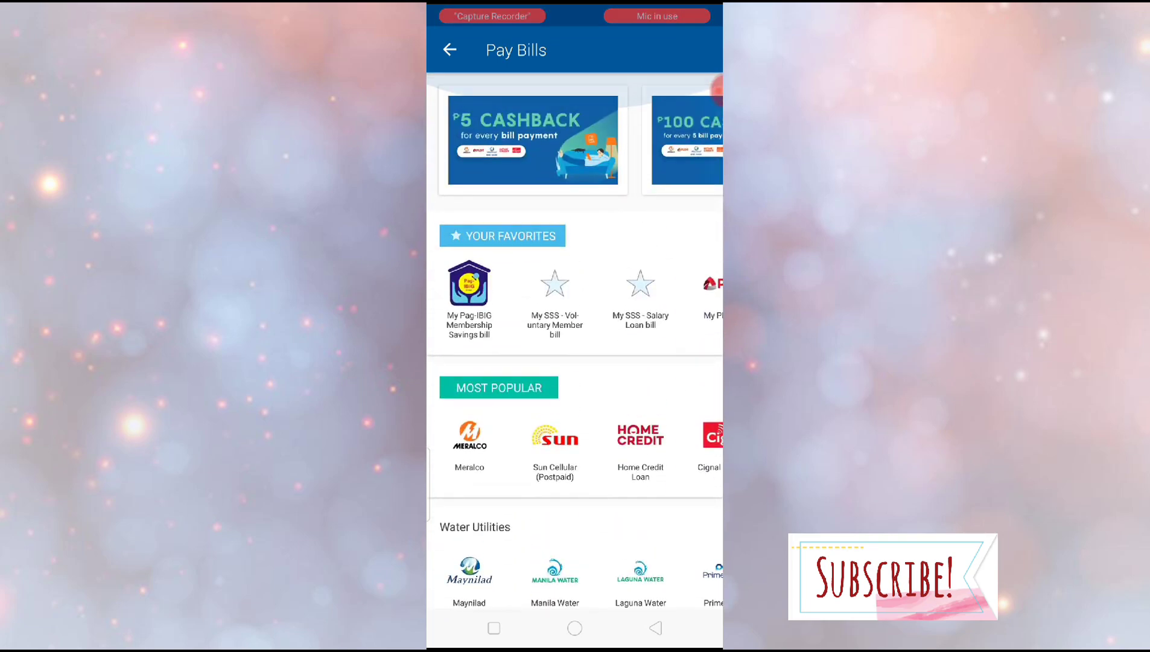
scroll(down, 3)
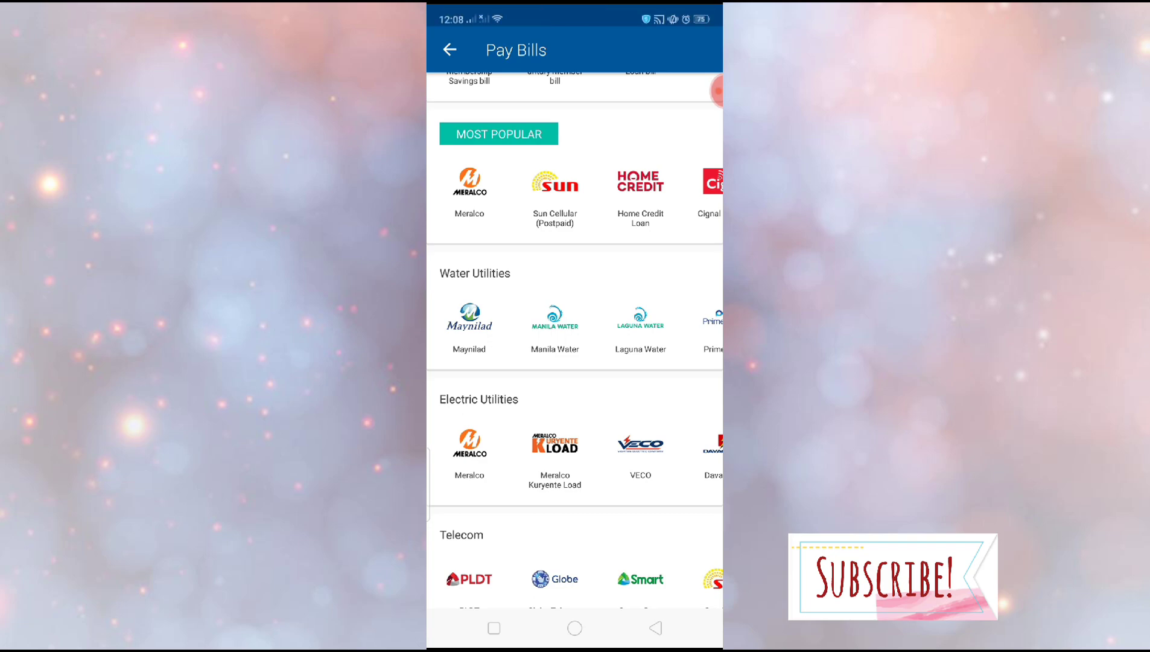
scroll(down, 3)
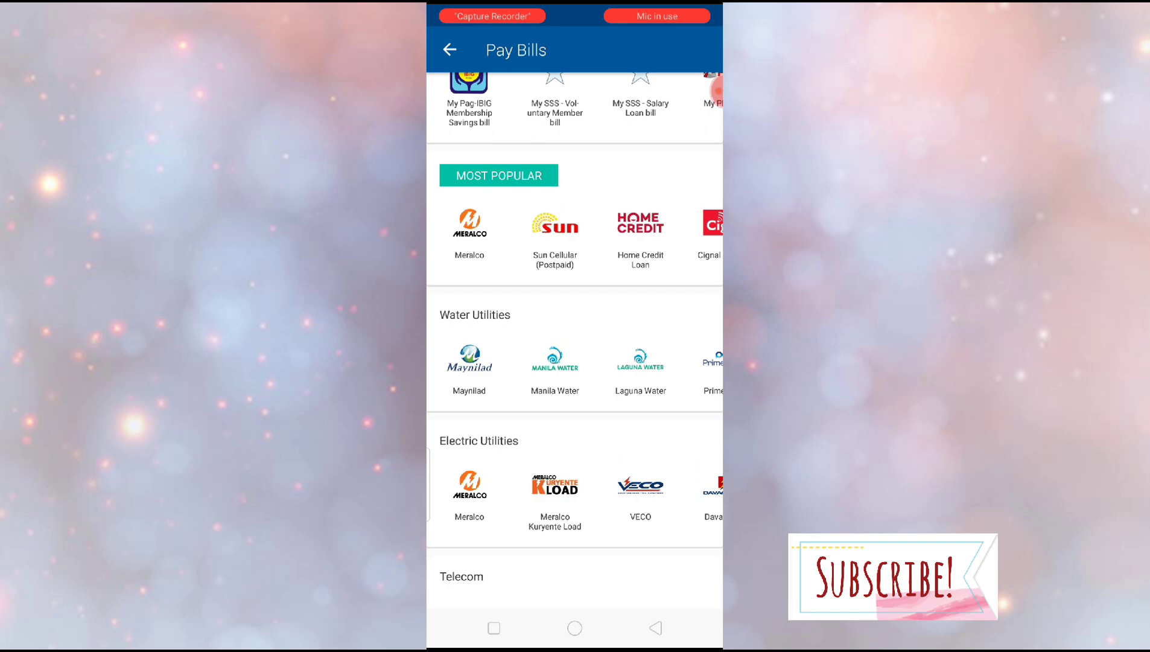
scroll(down, 3)
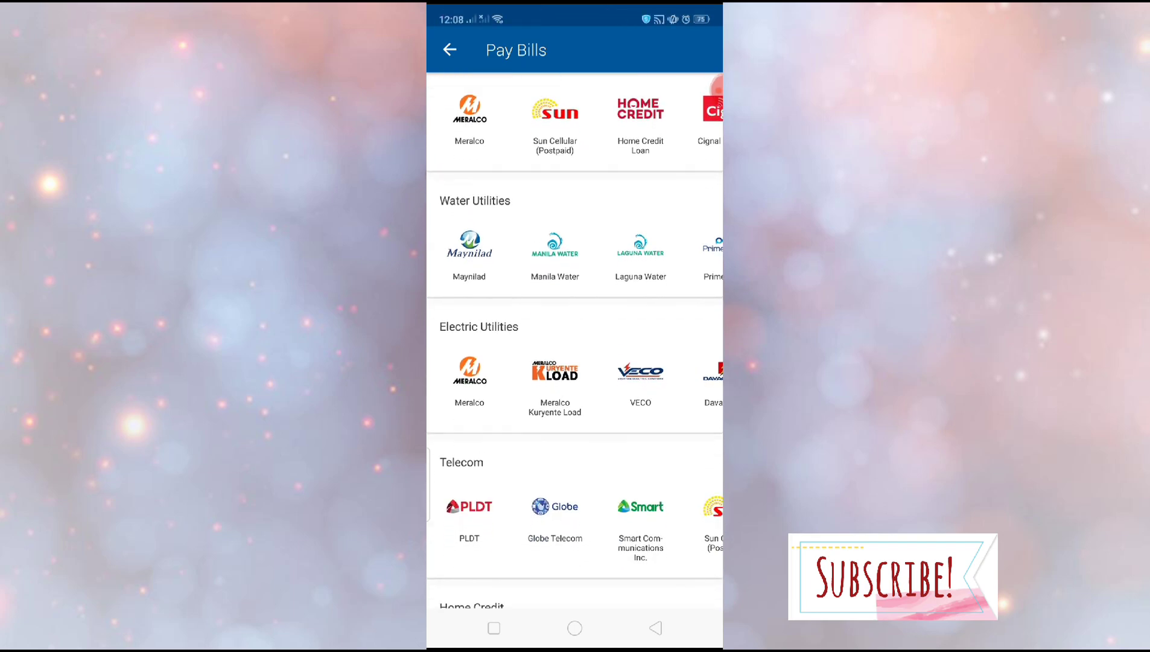
scroll(left, 3)
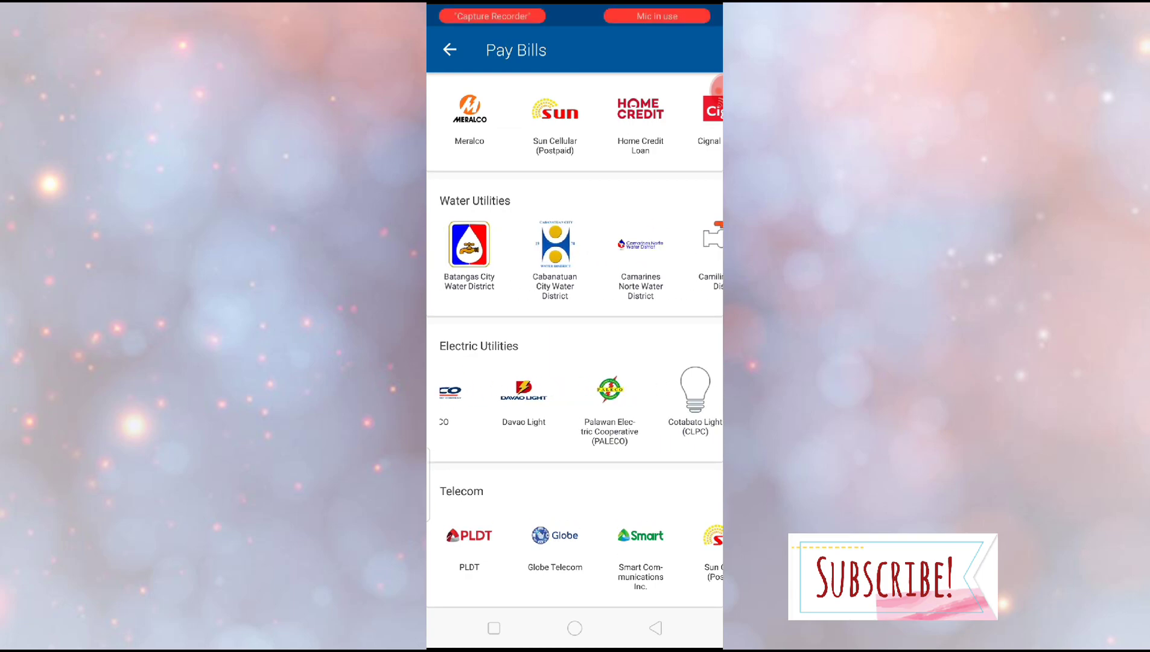
scroll(down, 3)
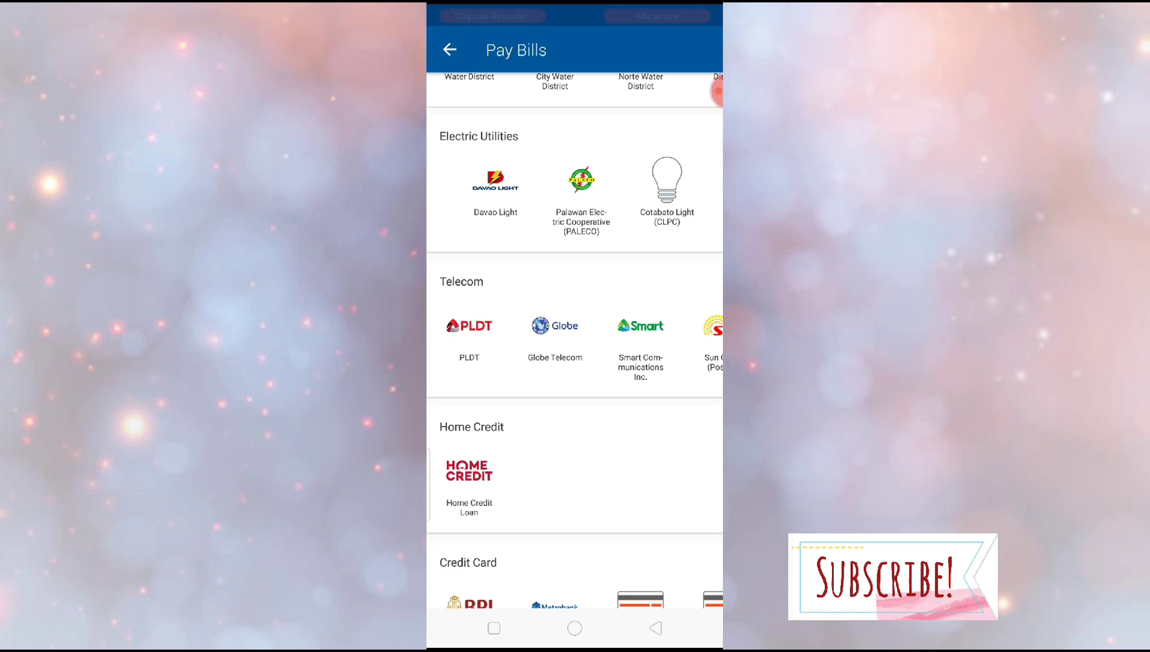
scroll(down, 3)
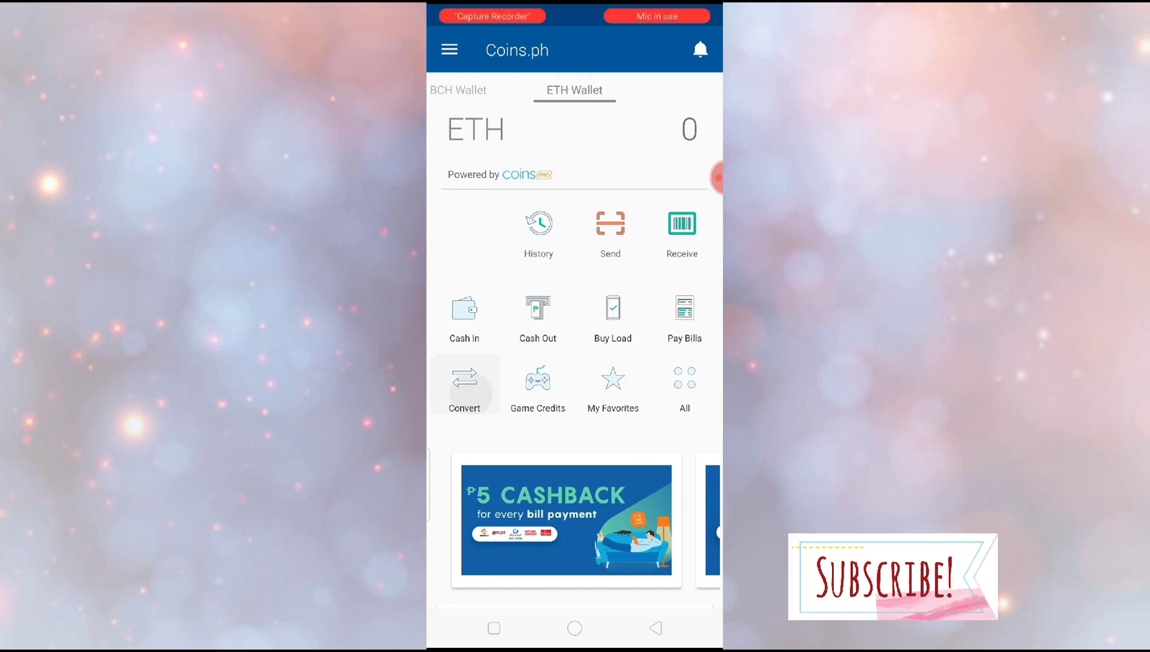
- In Convert, try BCH and XRP as the source, then settle on PHP to receive BTC
click(464, 381)
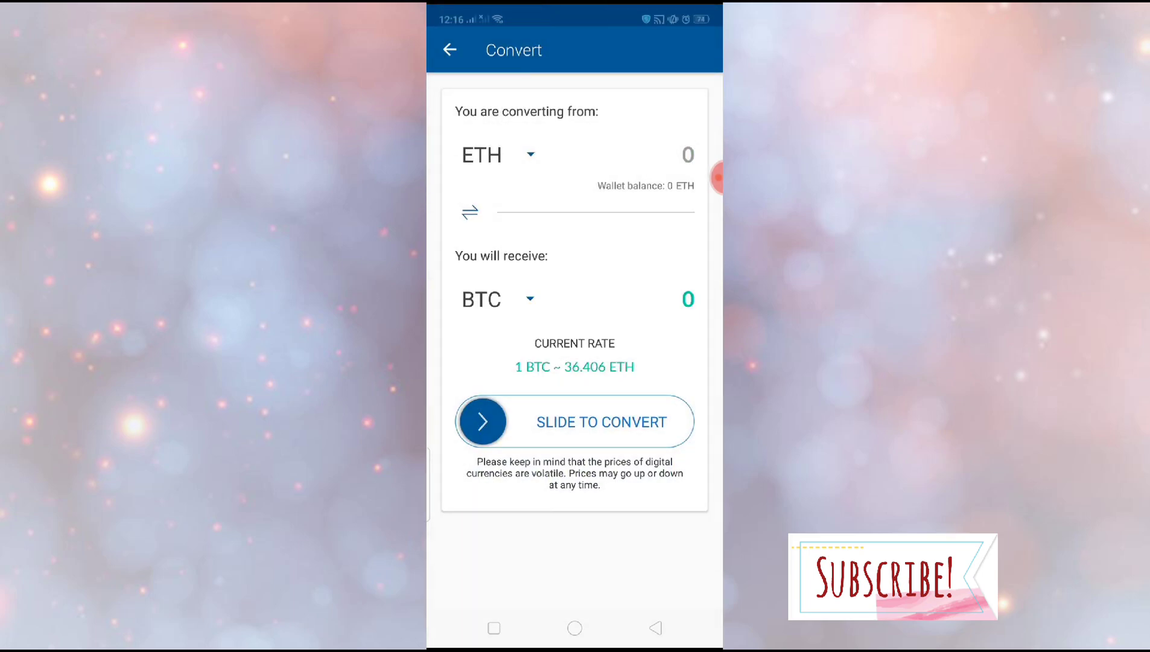
click(686, 155)
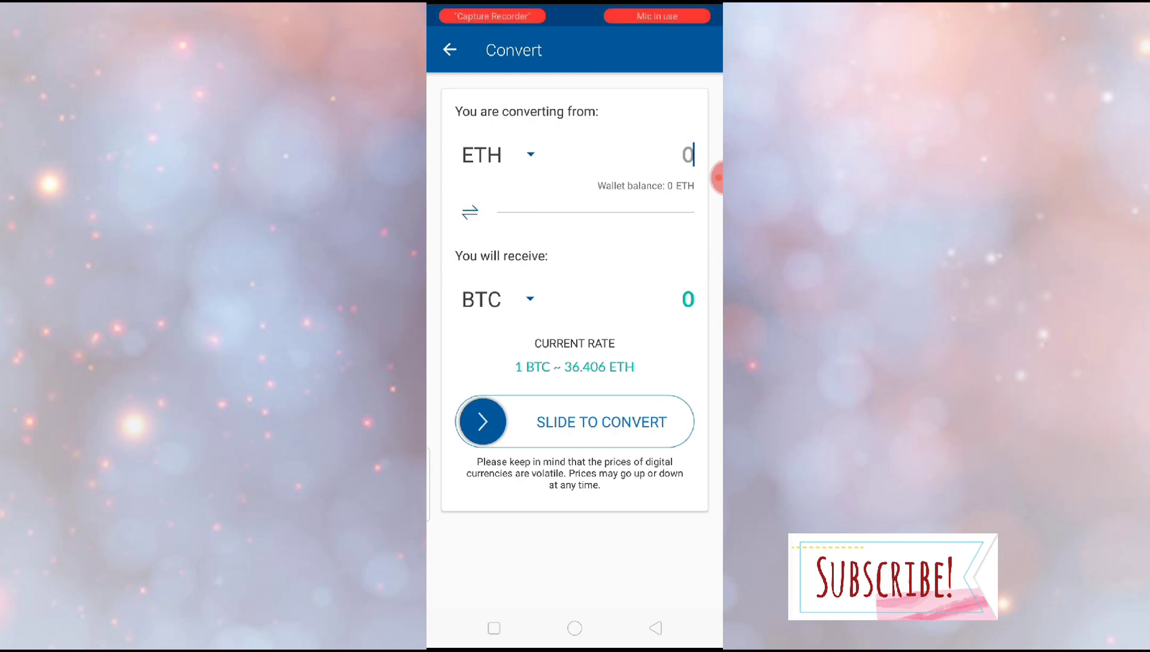
click(499, 155)
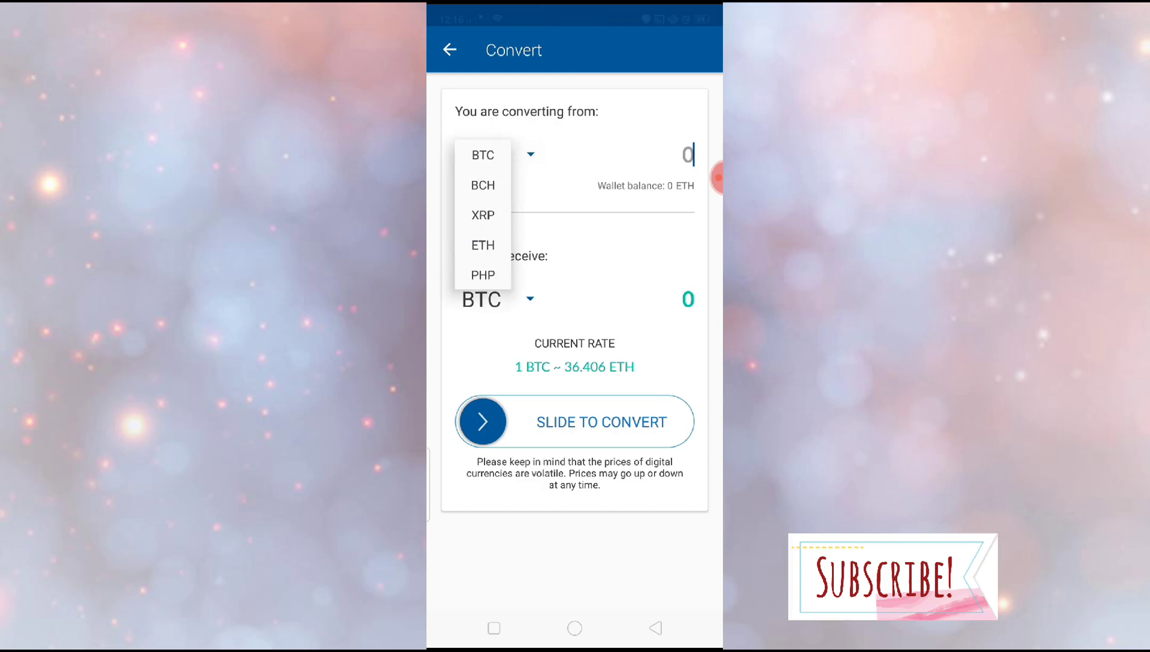
click(483, 184)
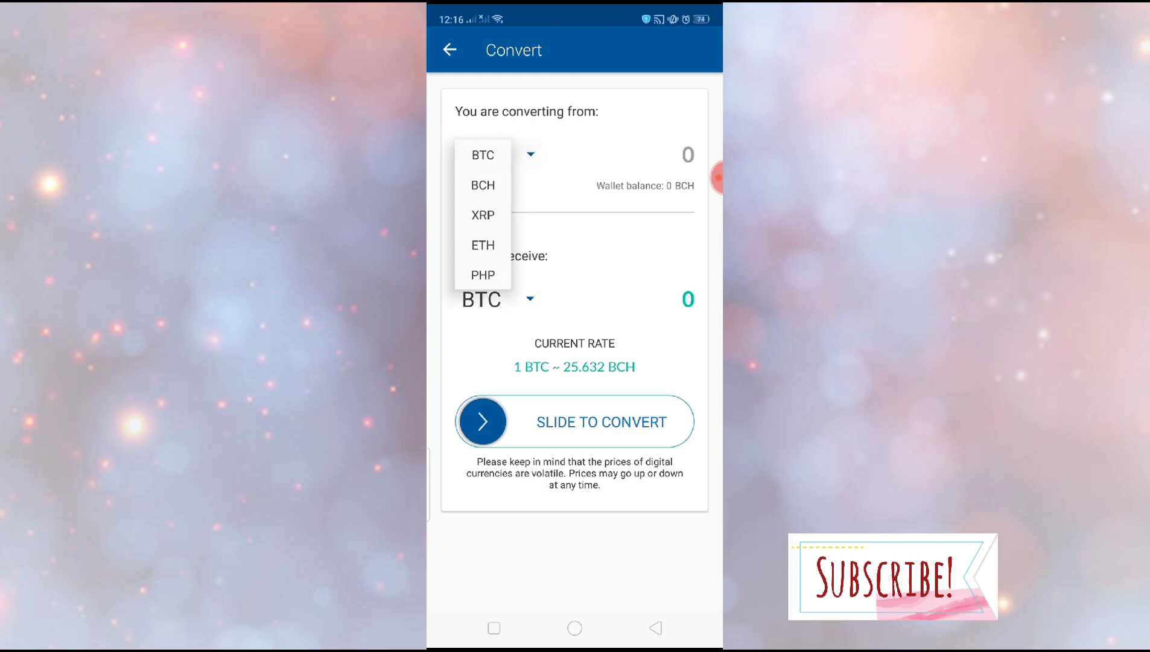
click(482, 215)
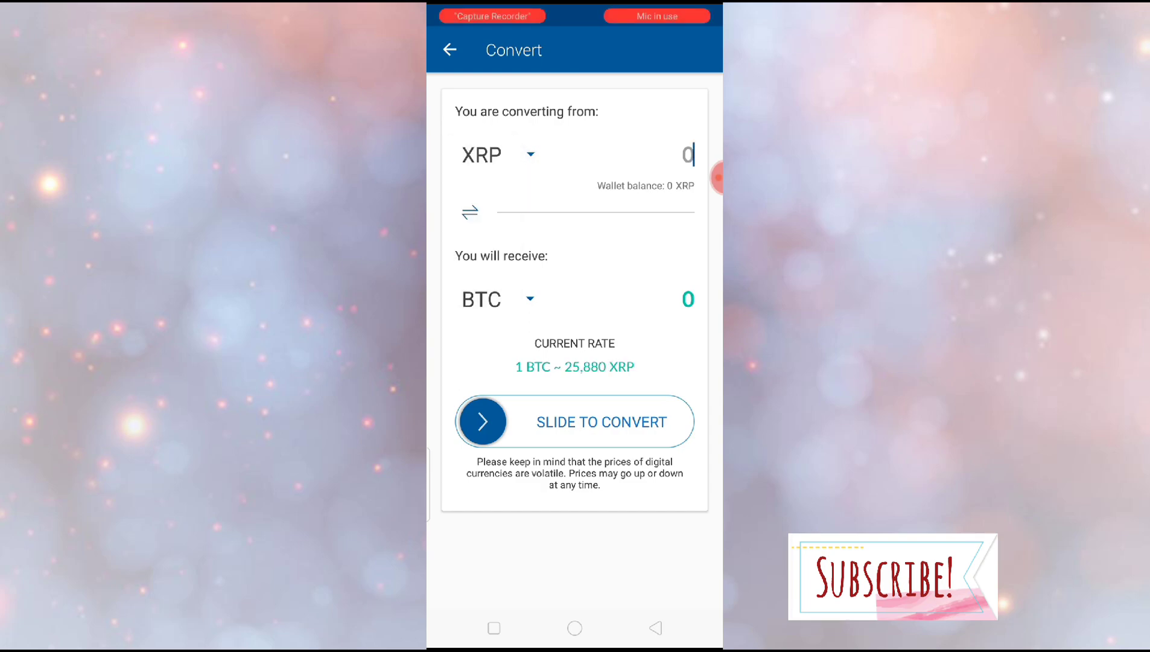
click(500, 154)
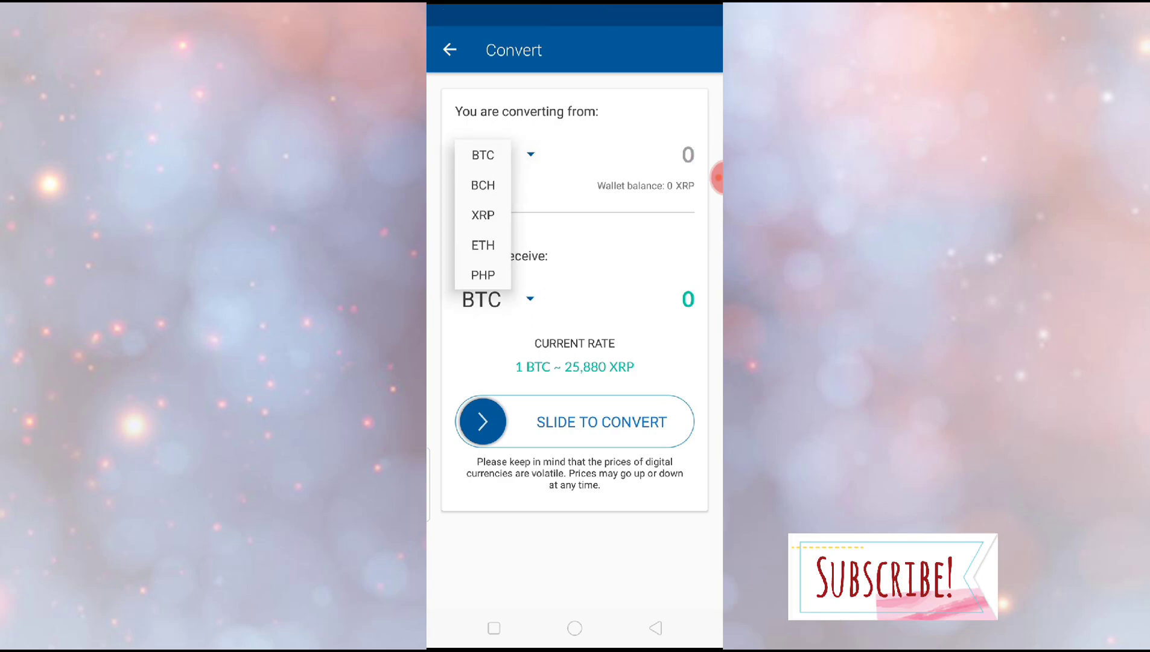
click(483, 275)
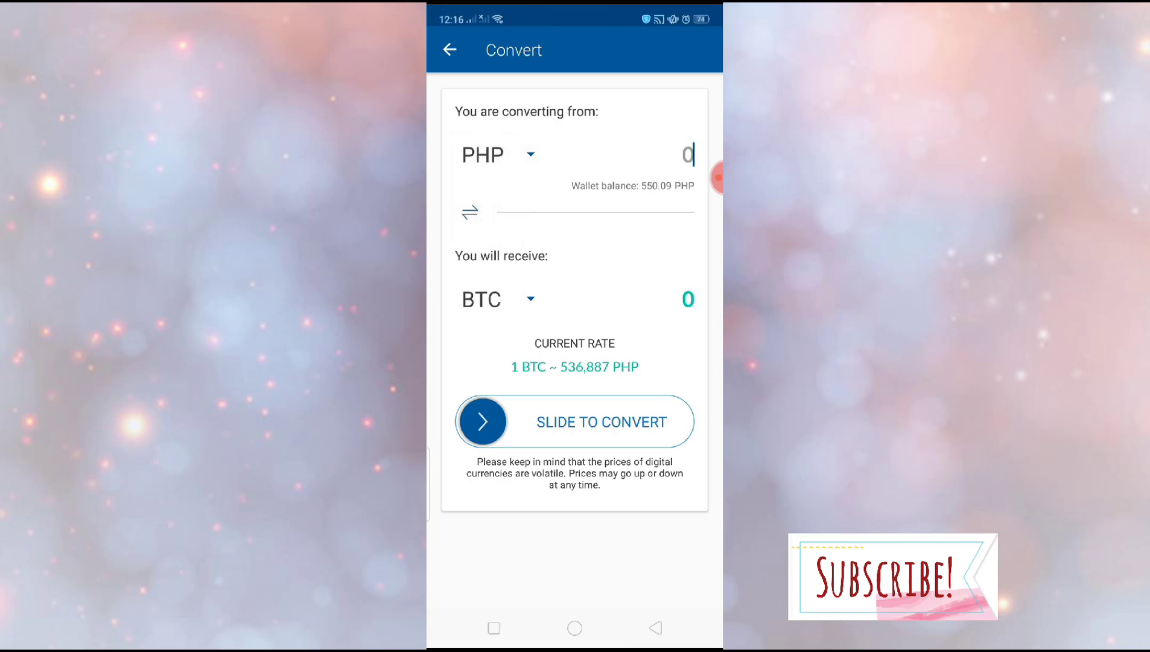
- Set the receive currency to ETH (1 ETH ≈ 14,992 PHP), then exit to the dashboard
click(499, 299)
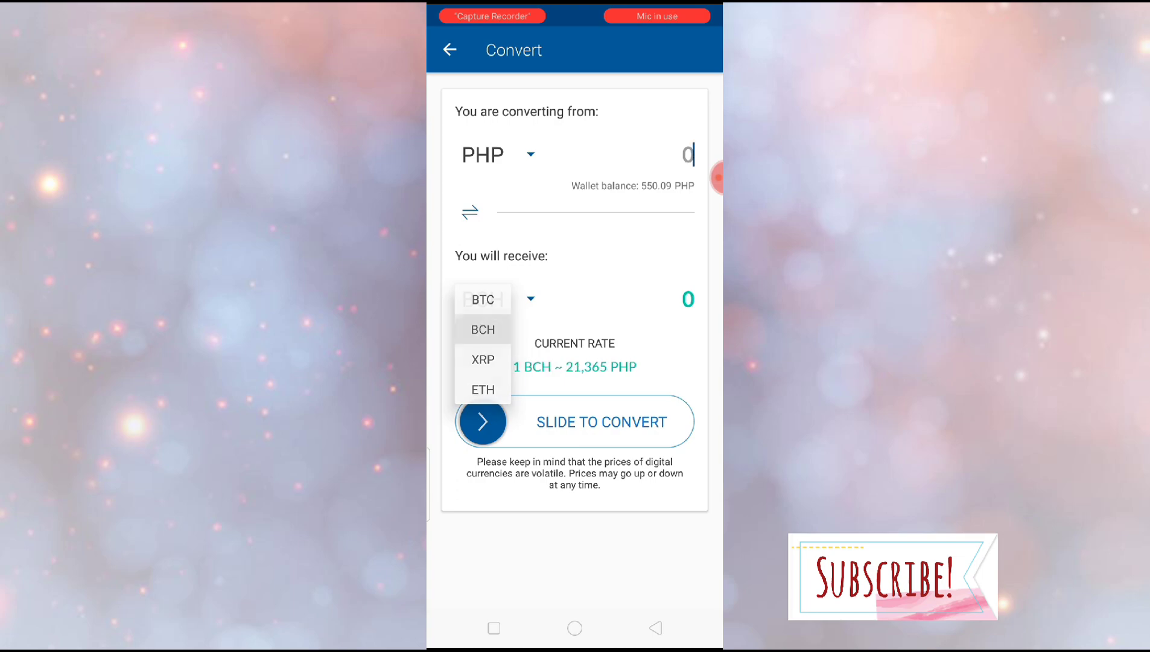
click(482, 360)
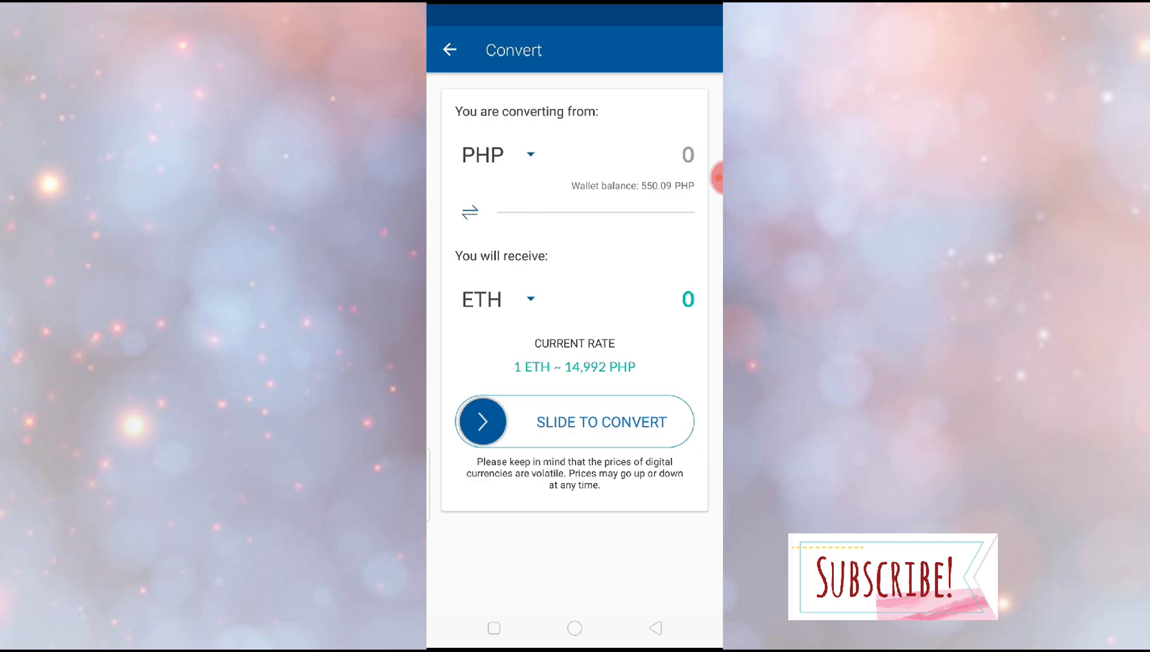
click(500, 300)
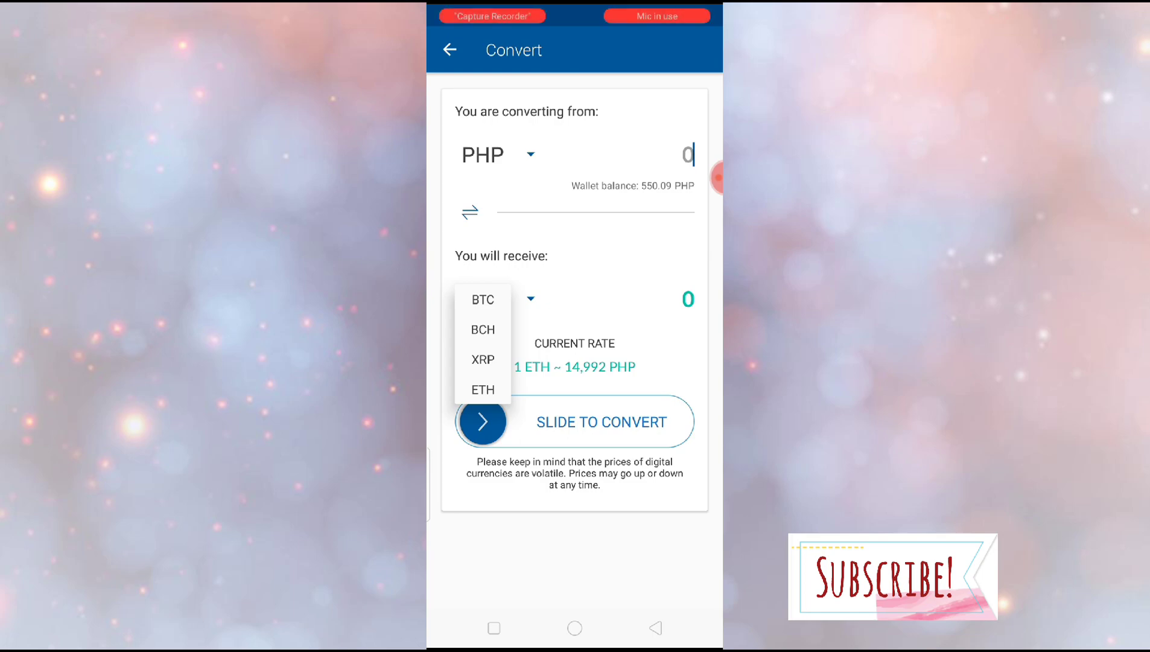
click(484, 389)
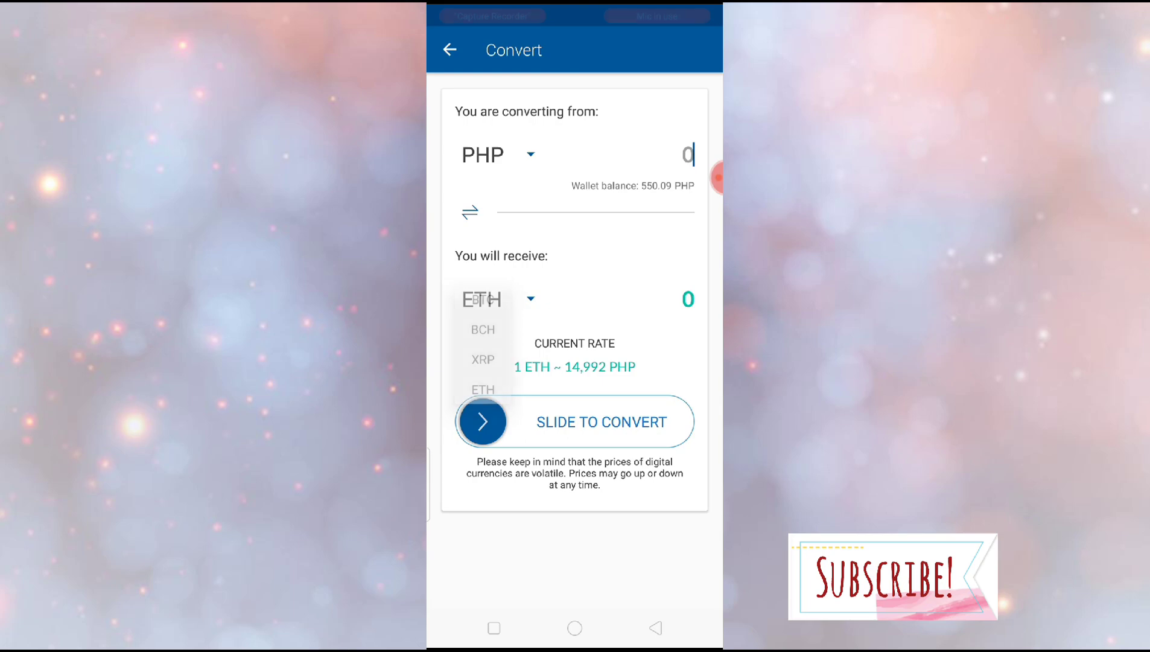
click(450, 51)
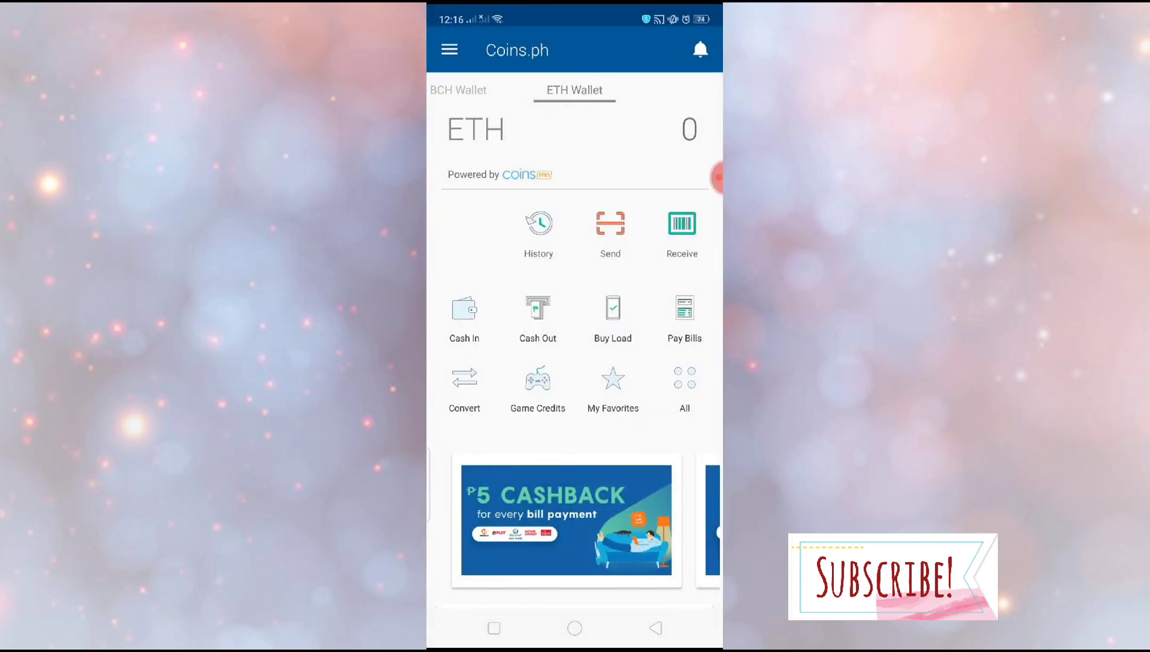